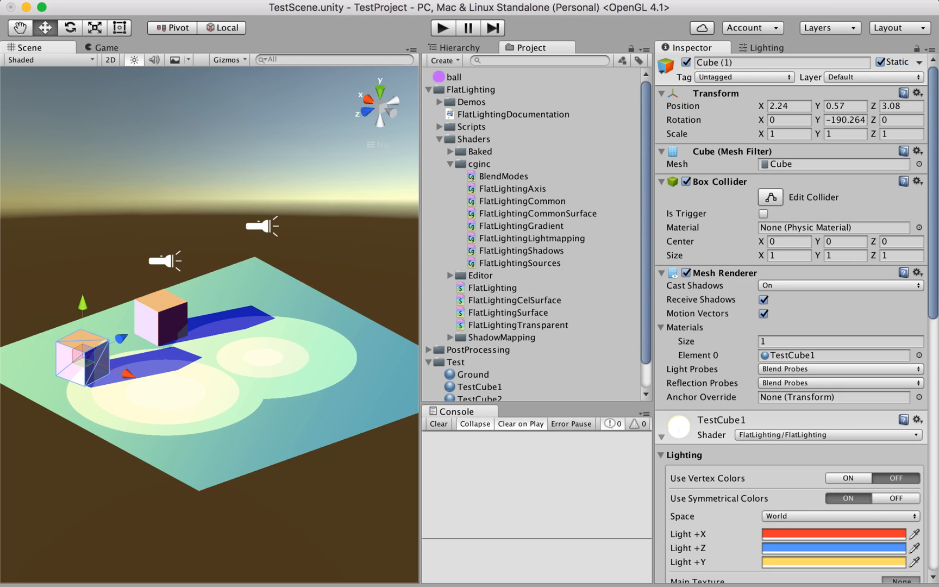
- Deselect Cube (1) by clicking empty space in the Scene view
click(471, 374)
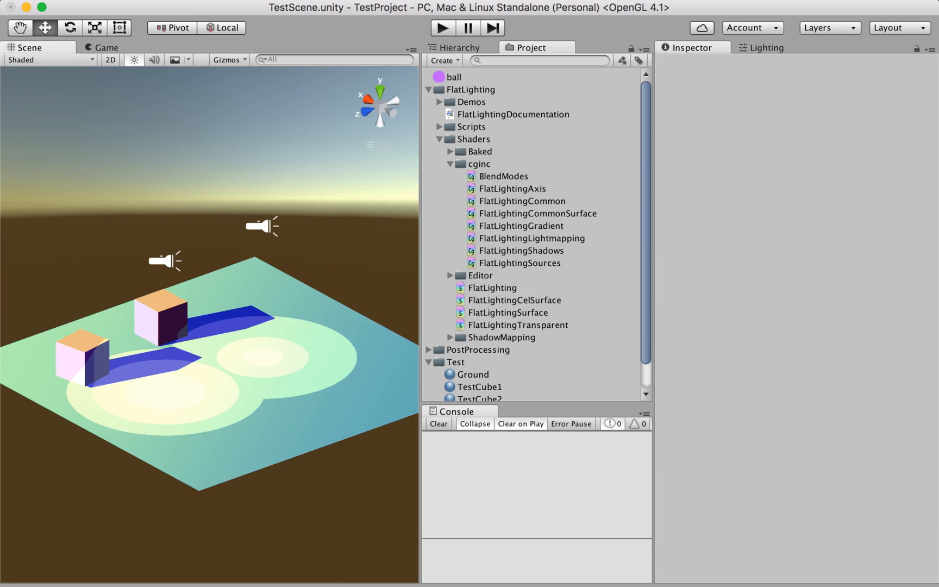
- Build the lighting with ambient occlusion into one 512x512 lightmap, then select the back cube
click(765, 47)
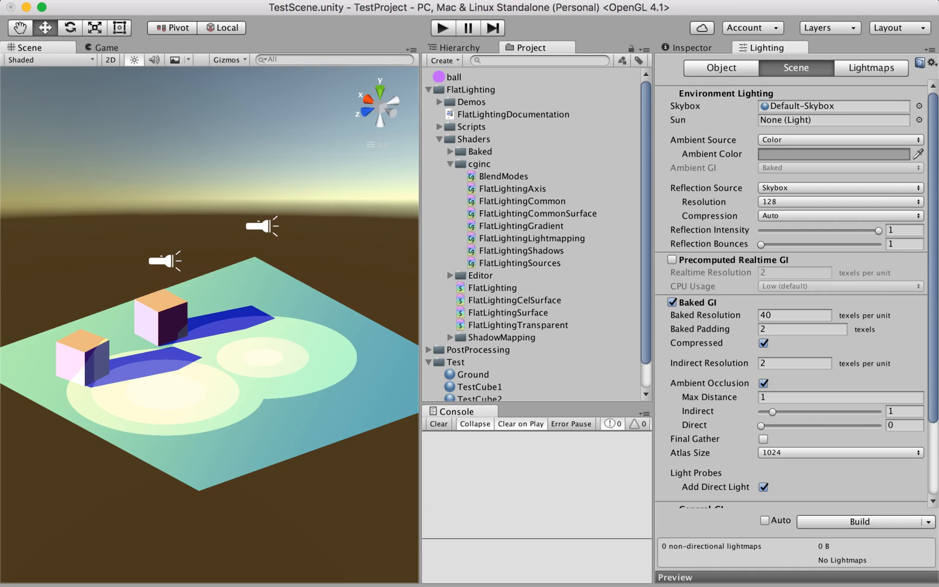
scroll(down, 3)
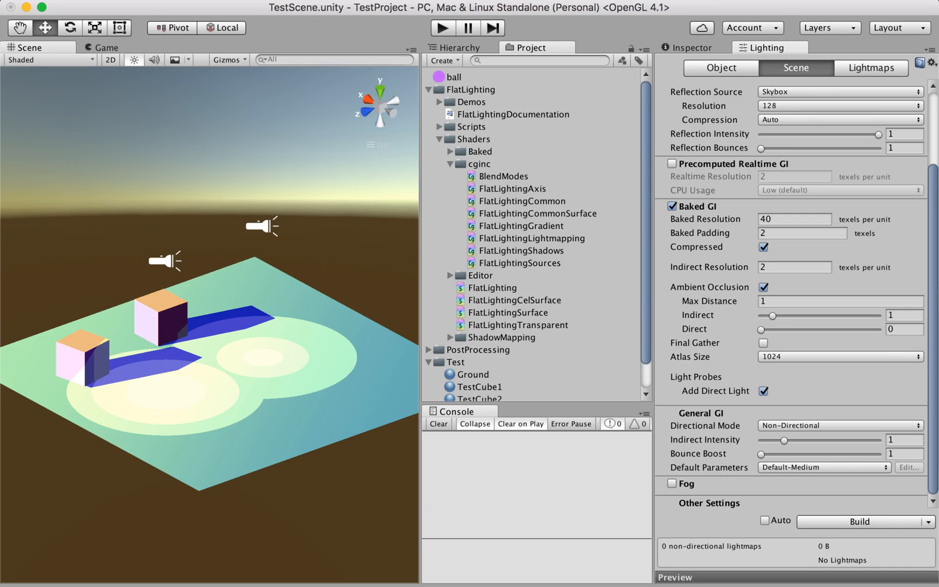
click(858, 521)
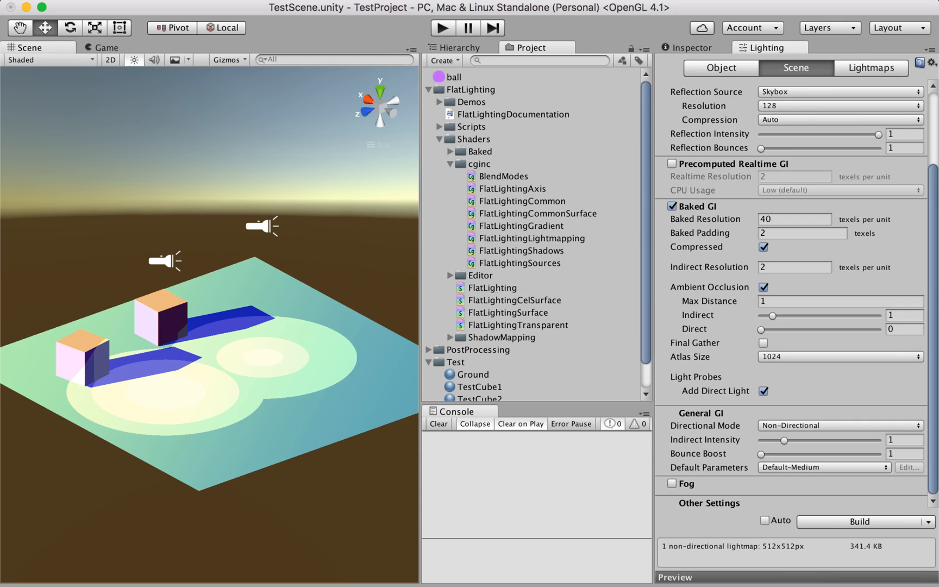
click(153, 314)
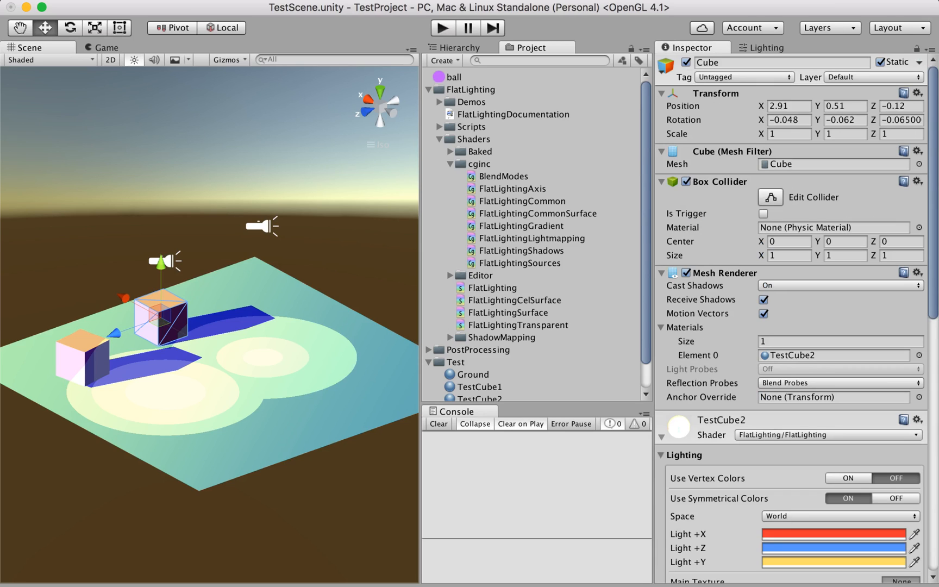
- Set TestCube2's Use Lightmapping to Unity, then select the front cube
scroll(down, 3)
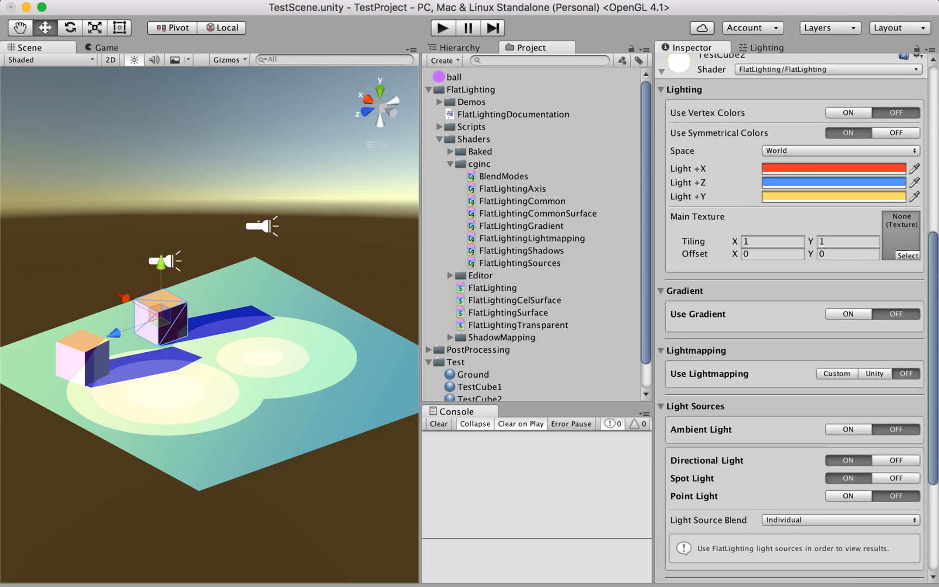
scroll(down, 3)
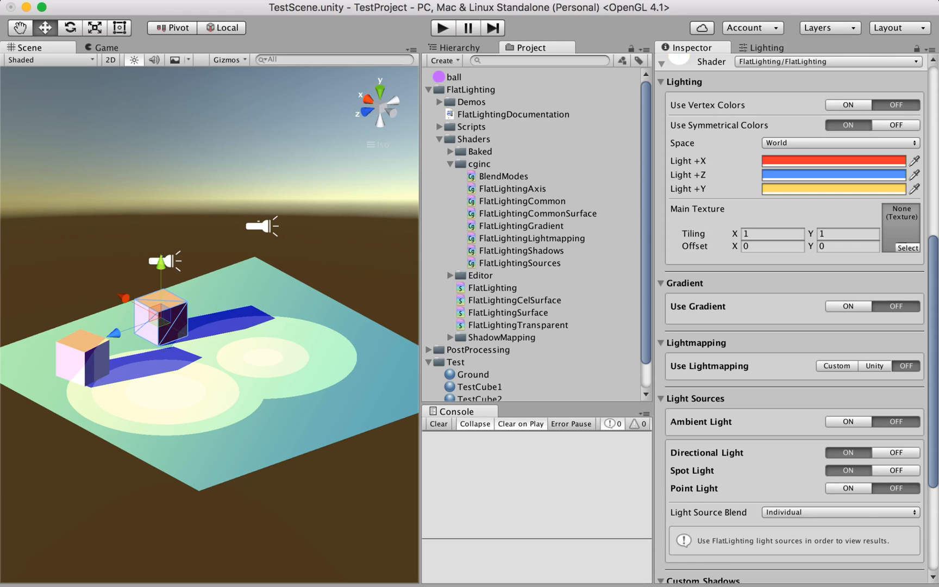
click(874, 365)
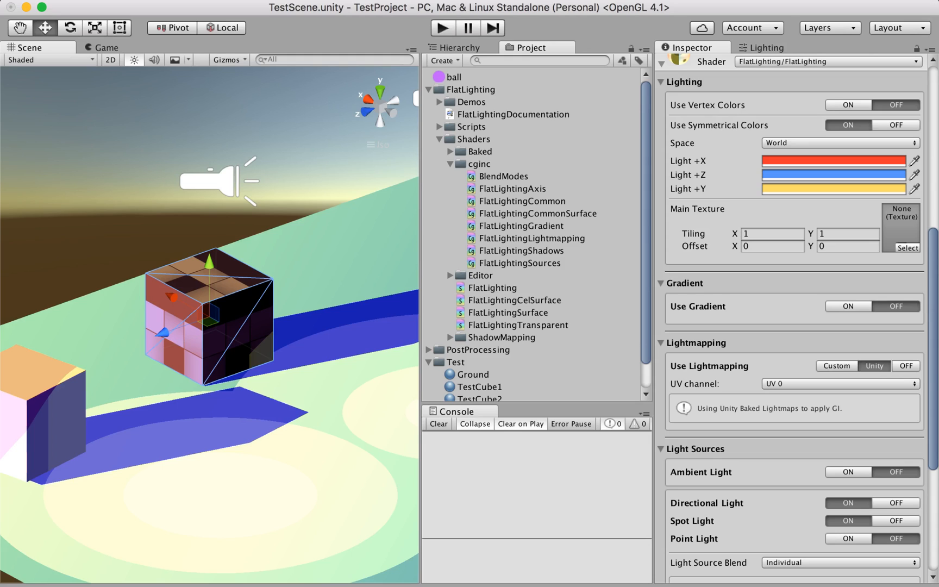
click(838, 383)
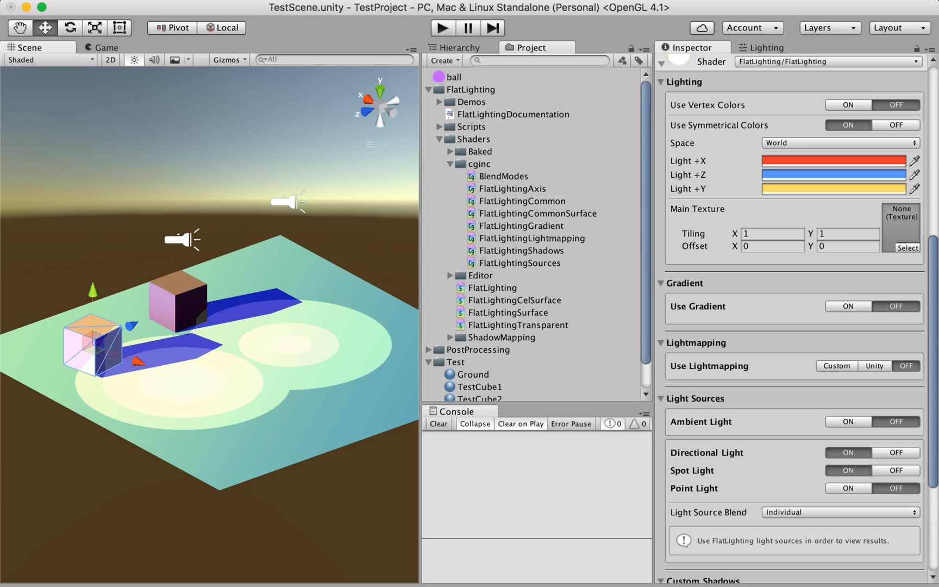
- Set TestCube1's Use Lightmapping to Unity, then select the ground plane
click(873, 365)
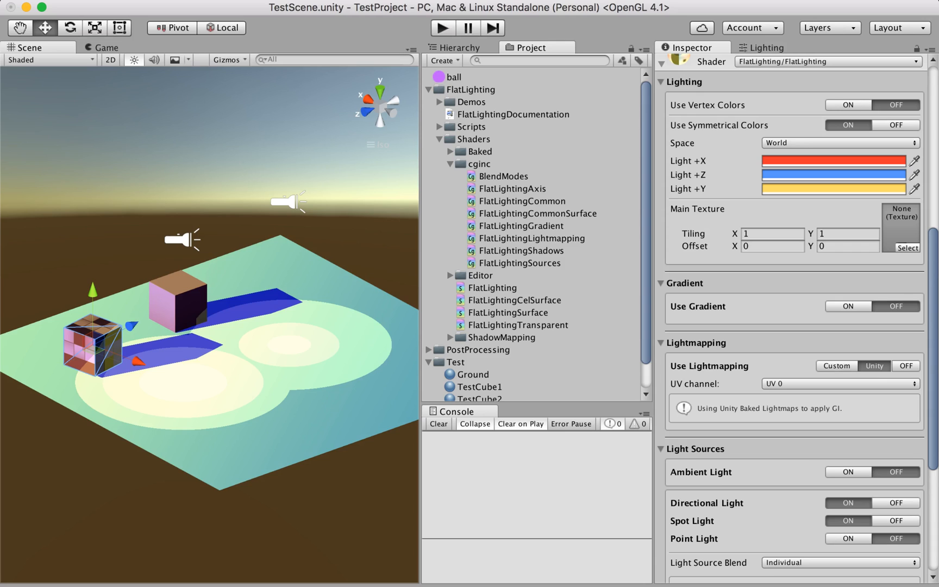
click(839, 383)
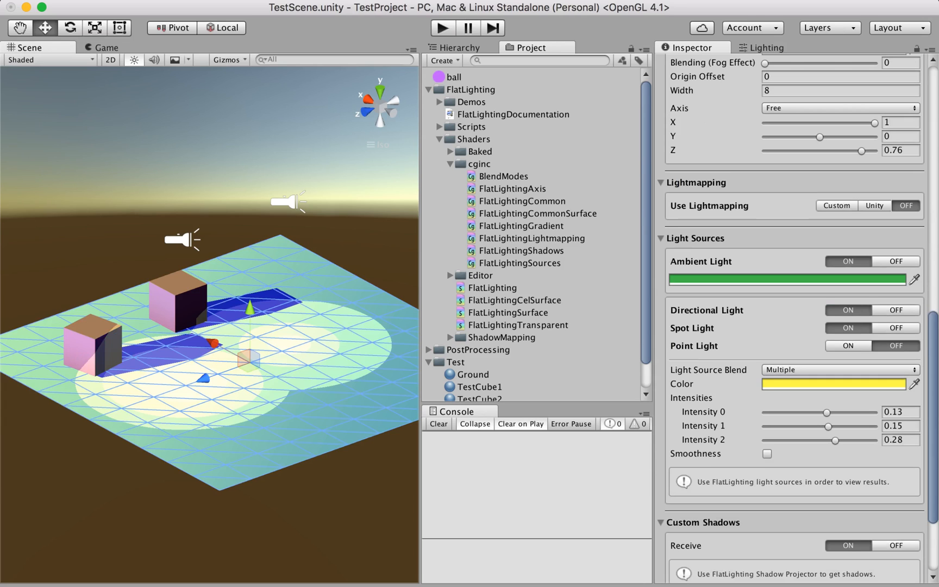
- Set the Ground material's Use Lightmapping to Unity
click(875, 205)
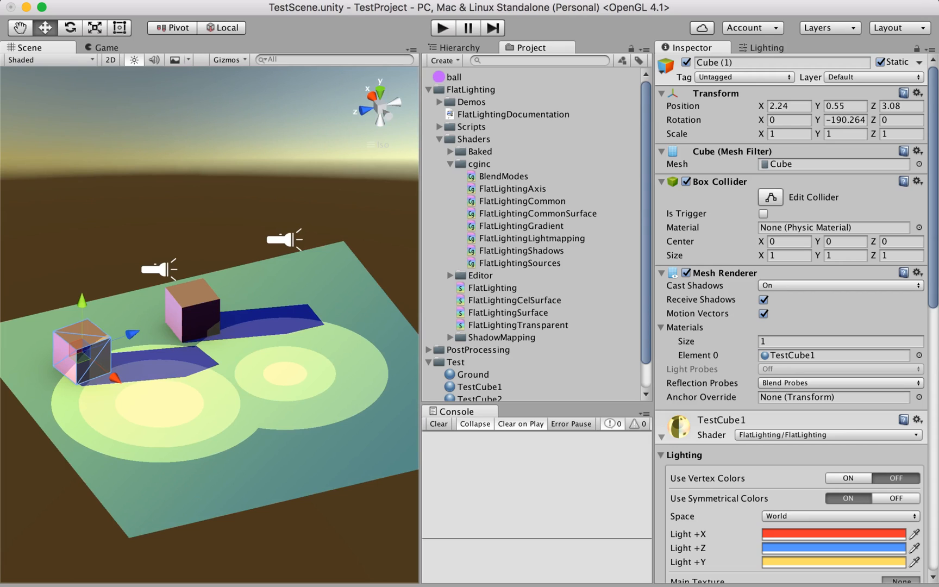
- Set TestCube1's lightmapping to Custom using UV channel 1
scroll(down, 3)
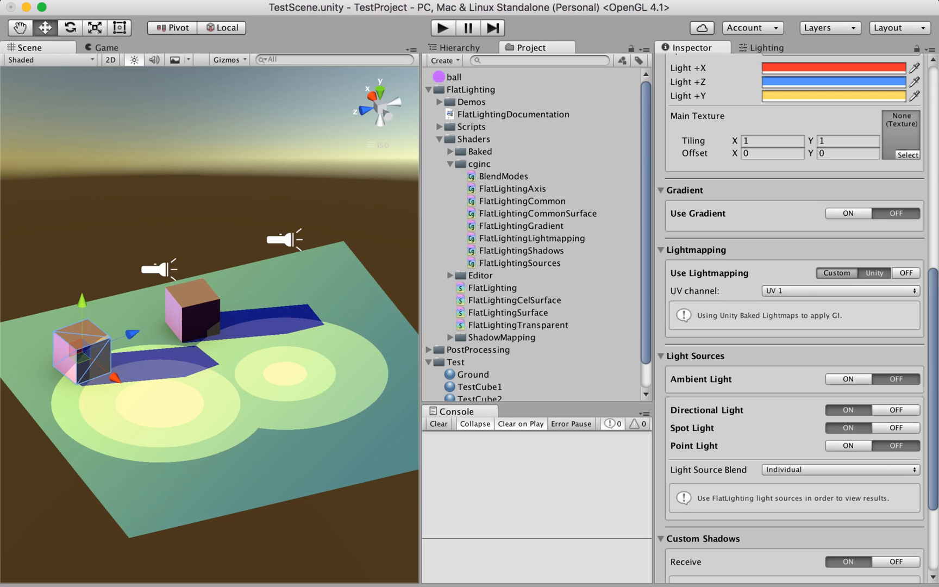
click(836, 272)
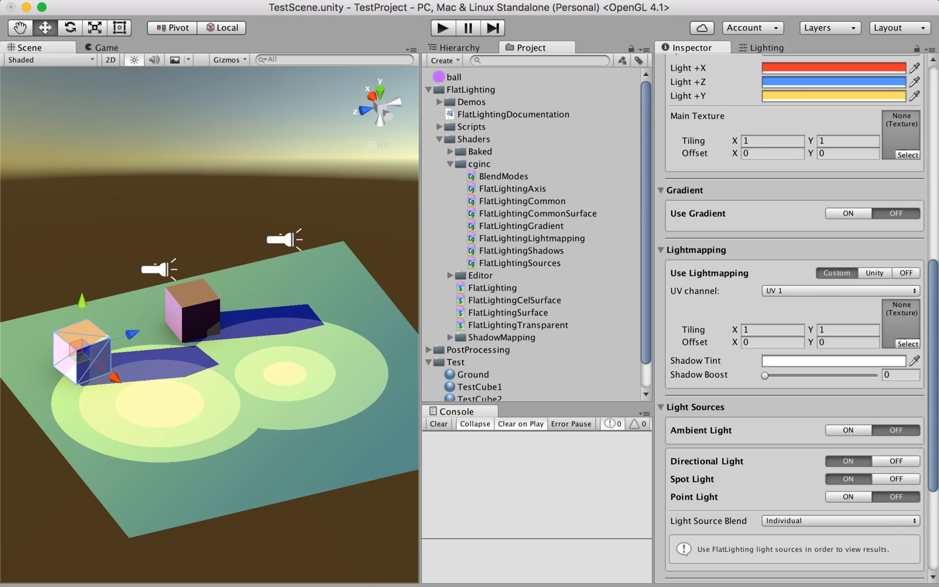
click(839, 290)
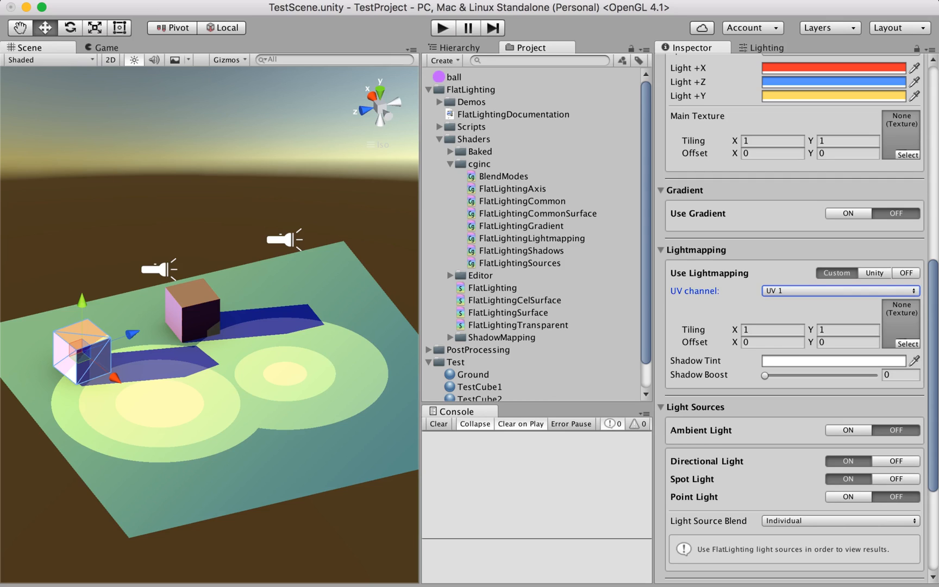